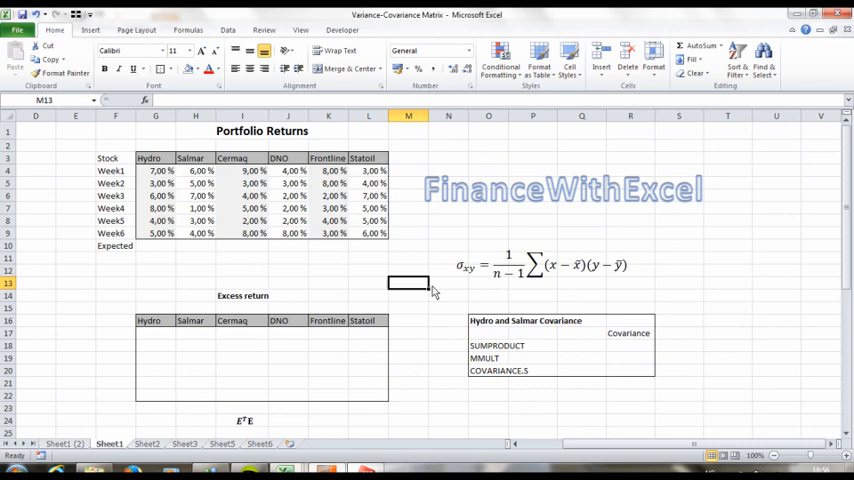
mouse_move(504, 264)
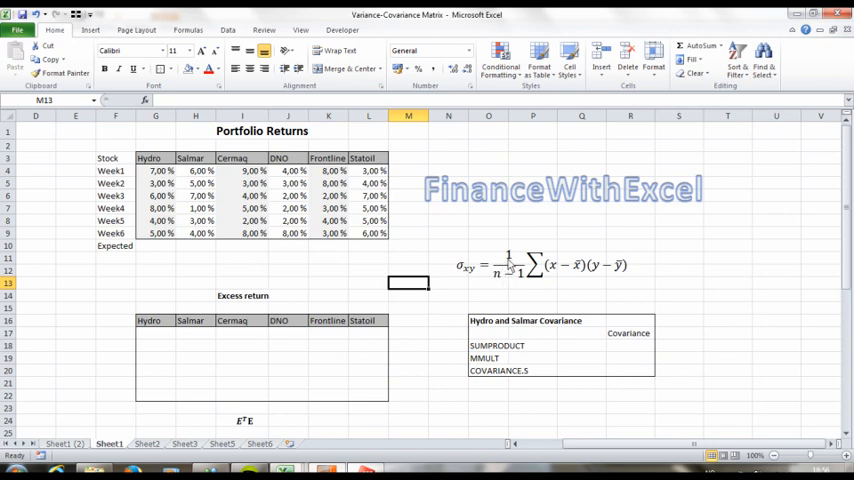
mouse_move(504, 272)
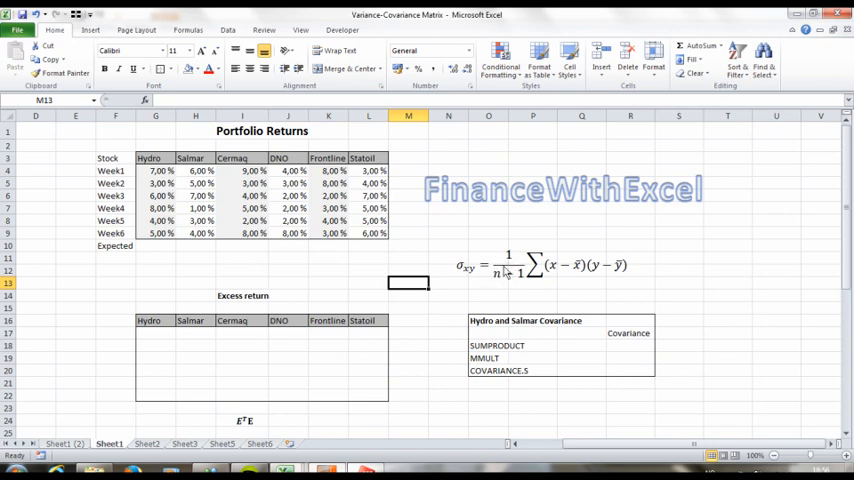
mouse_move(570, 276)
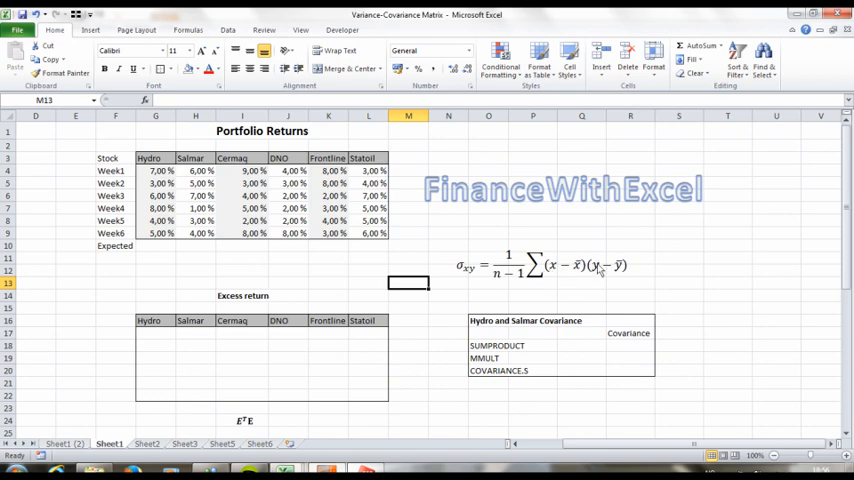
mouse_move(610, 276)
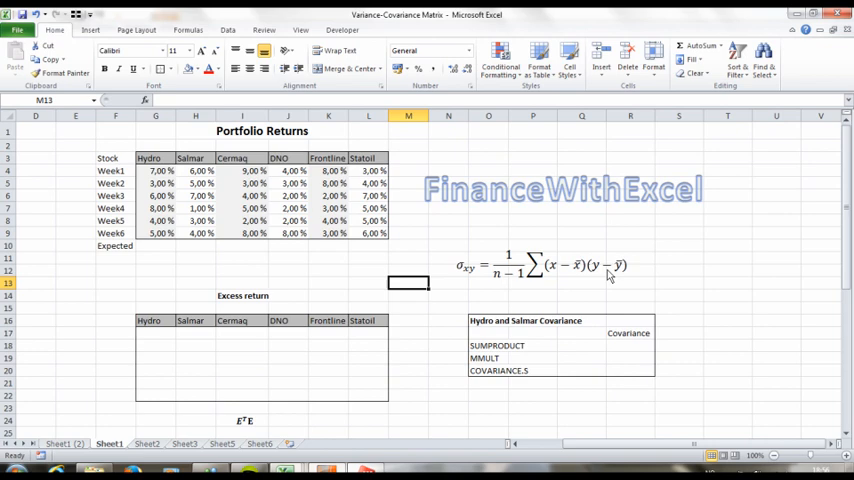
mouse_move(144, 284)
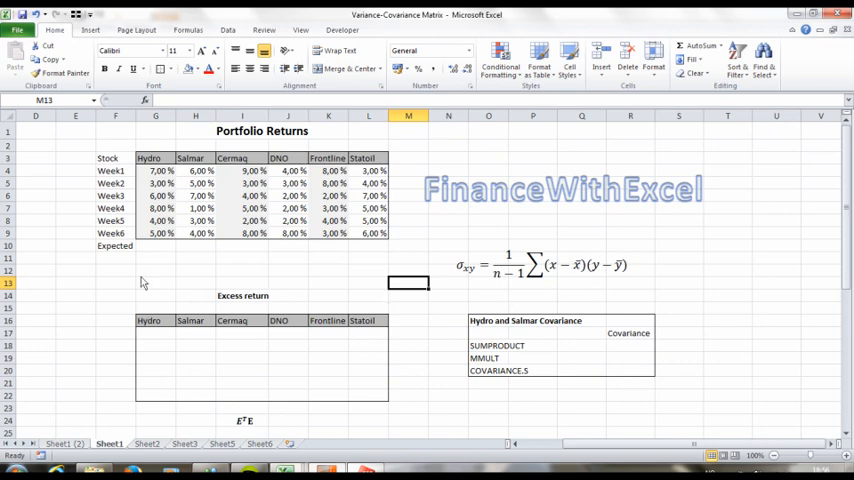
Step: Compute Hydro's expected return as =AVERAGE(G4:G9) of its six weekly returns
click(154, 244)
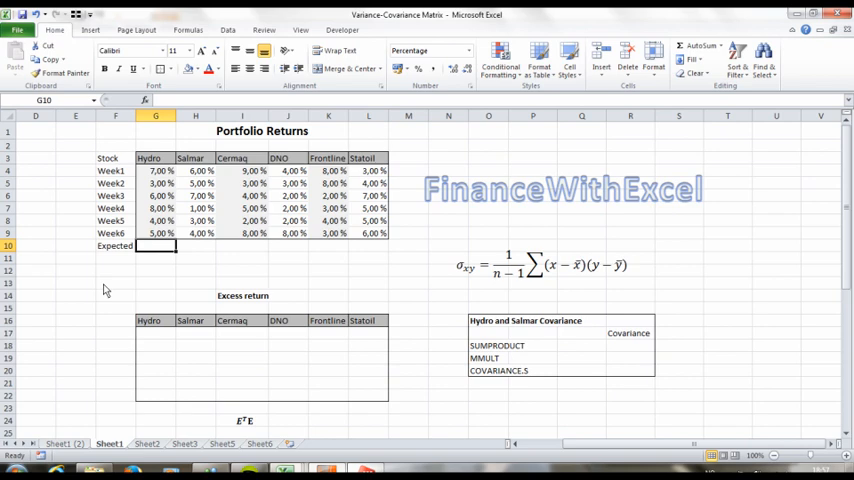
text(=average()
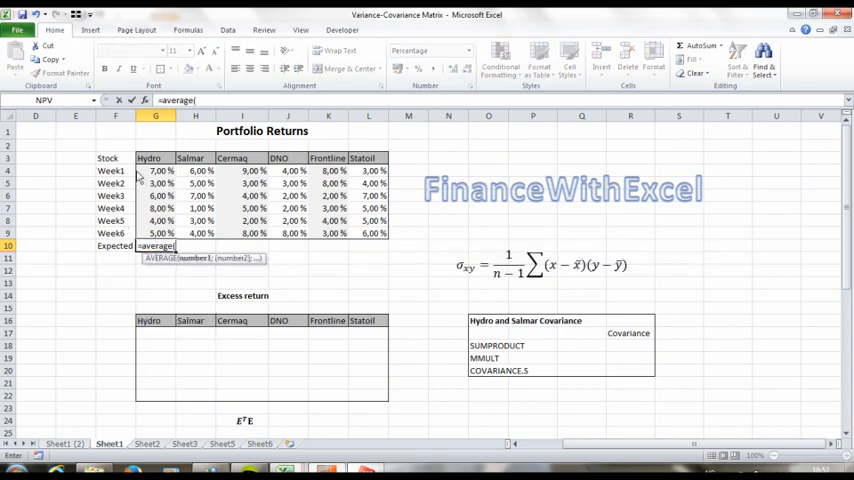
drag(156, 170, 156, 232)
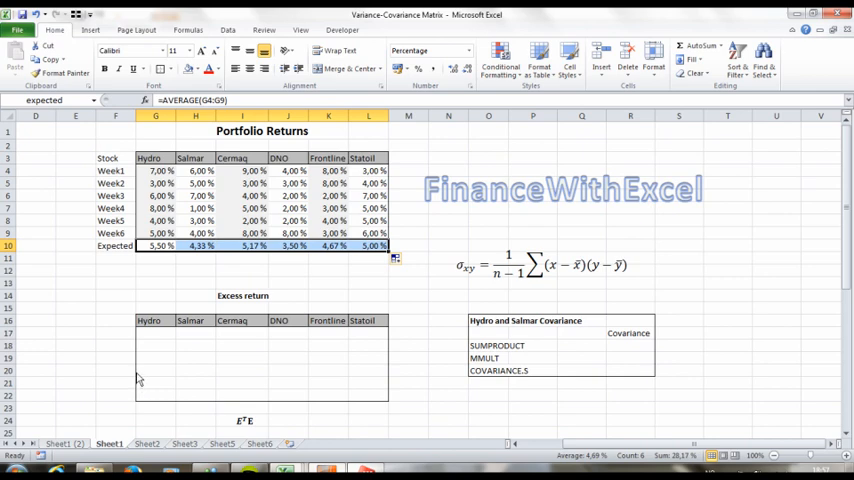
mouse_move(144, 372)
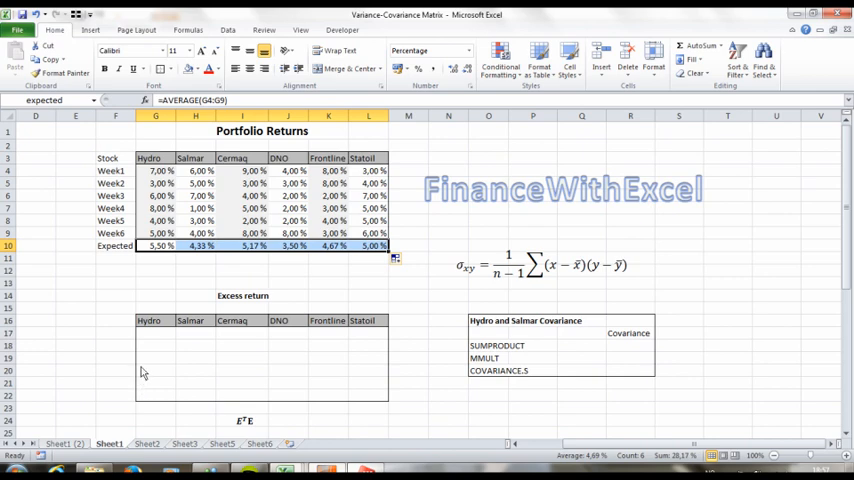
mouse_move(148, 342)
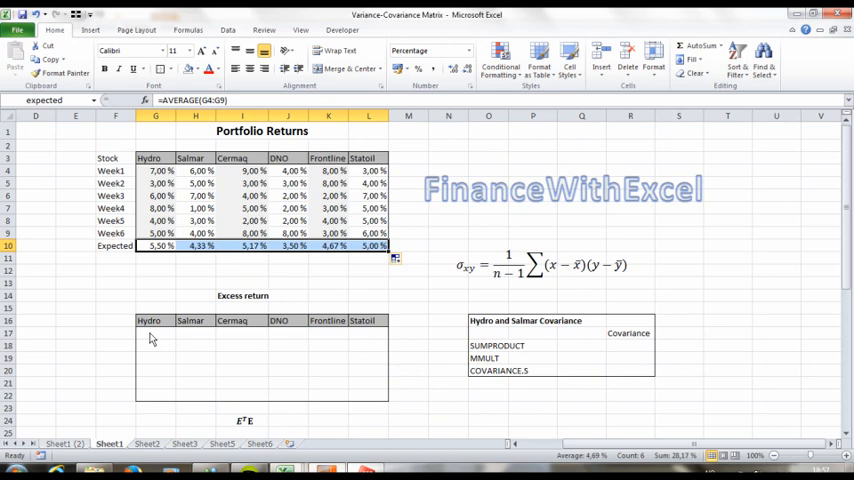
Step: Fill the excess return table with the array formula =G4:L9-G10:L10
drag(148, 332, 380, 396)
text(=G4:L9-G10)
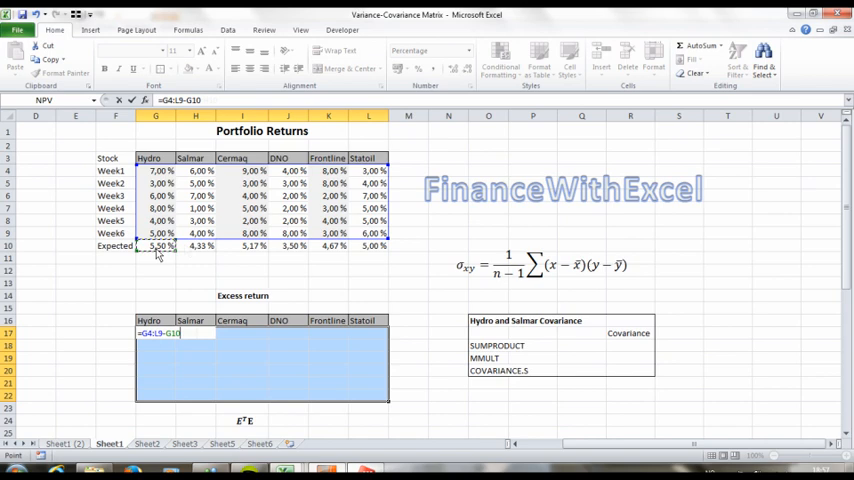
click(368, 246)
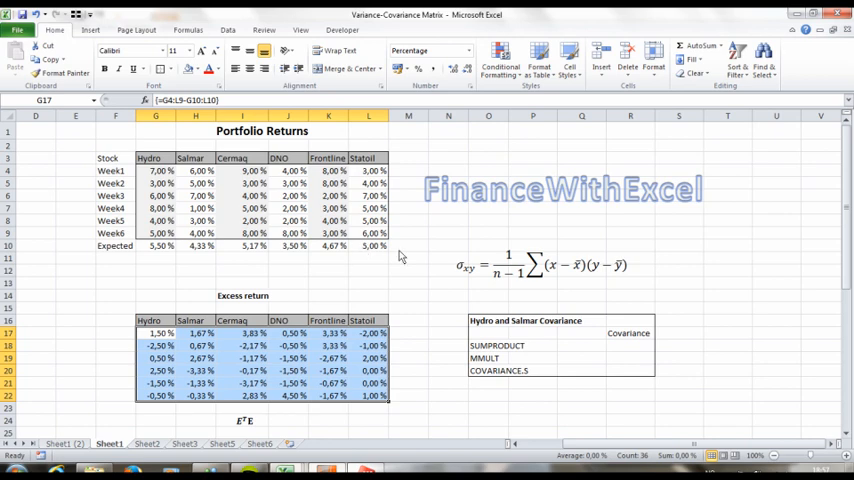
mouse_move(416, 330)
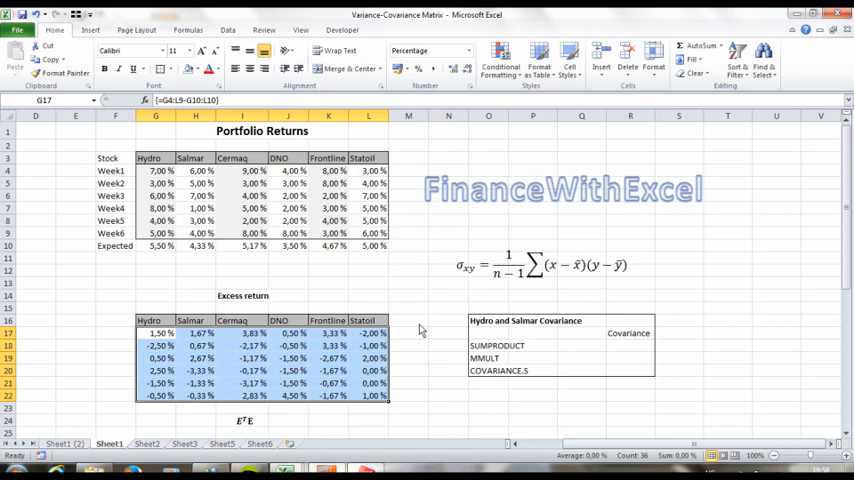
mouse_move(564, 332)
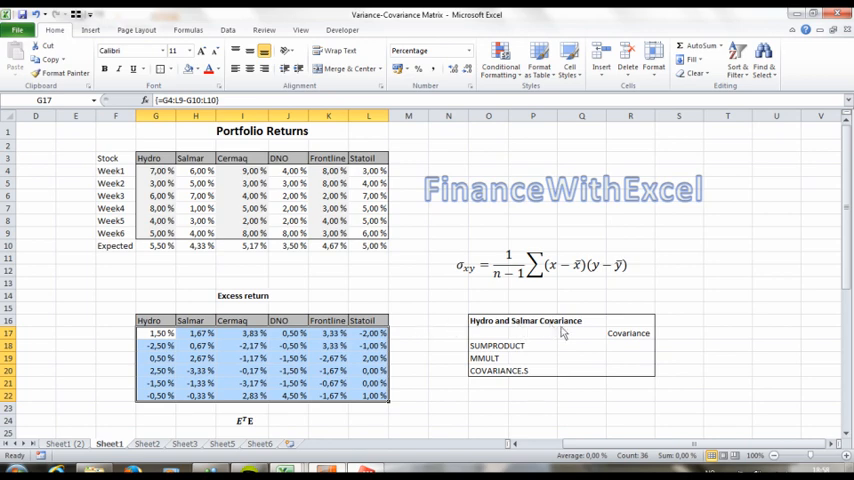
mouse_move(576, 352)
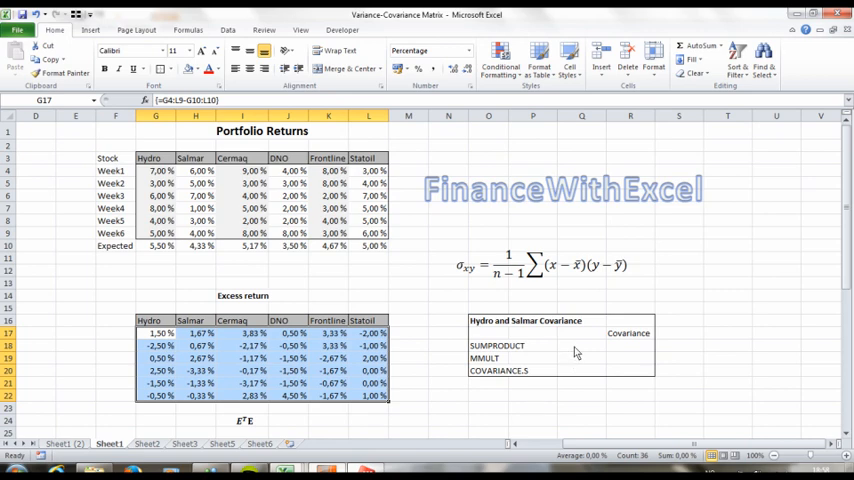
Step: Enter SUMPRODUCT of Hydro and Salmar excess returns, giving -0,0004
click(580, 344)
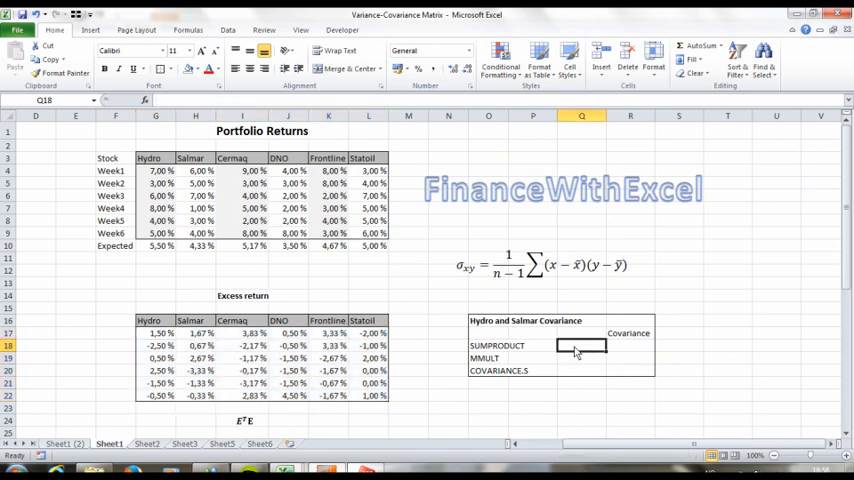
text(=sum)
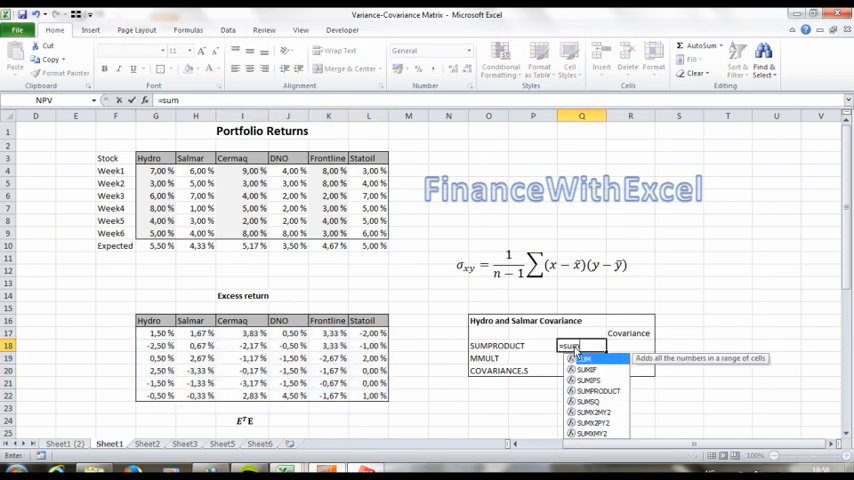
text(prod)
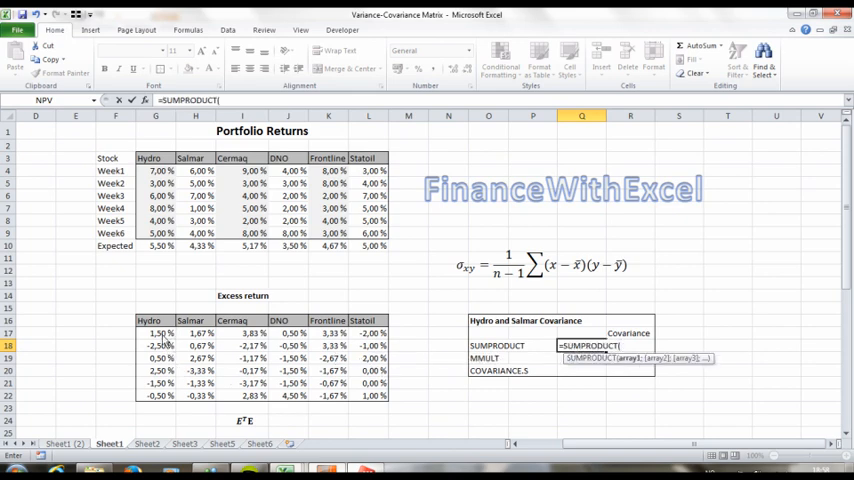
drag(156, 332, 156, 396)
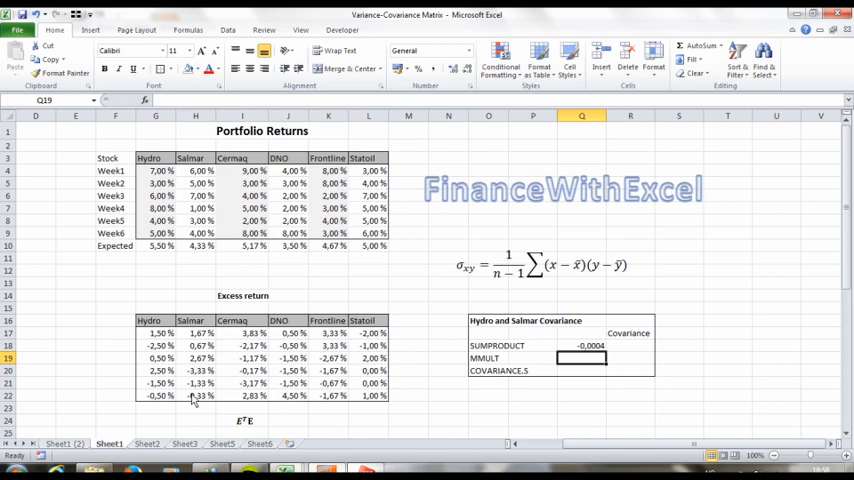
Step: Enter =MMULT(TRANSPOSE(G17:G22),H17:H22) giving -0,0004, matching SUMPRODUCT
text(=mmult)
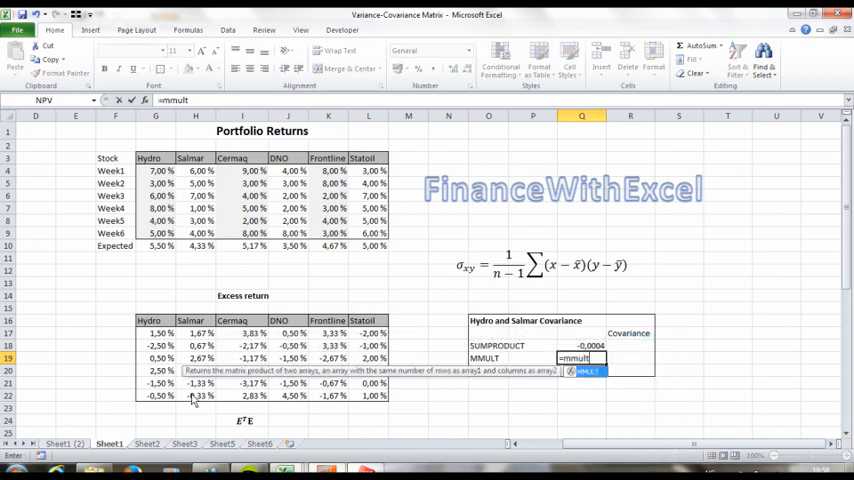
text(()
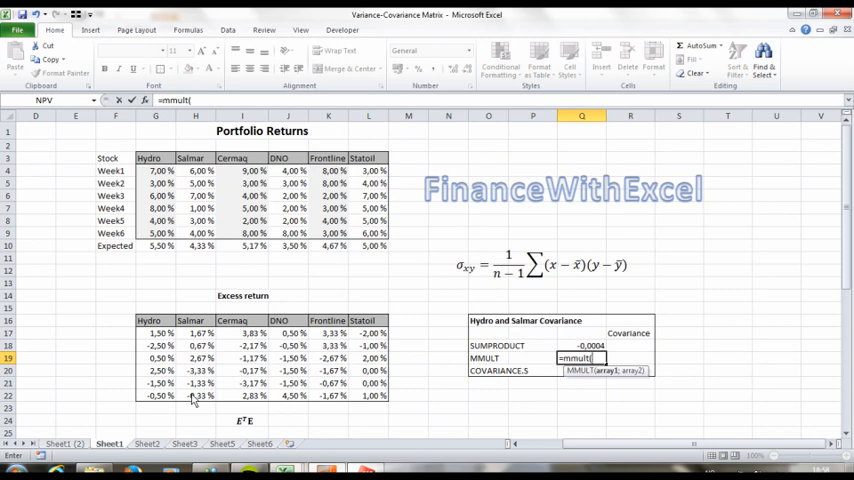
text(transpose()
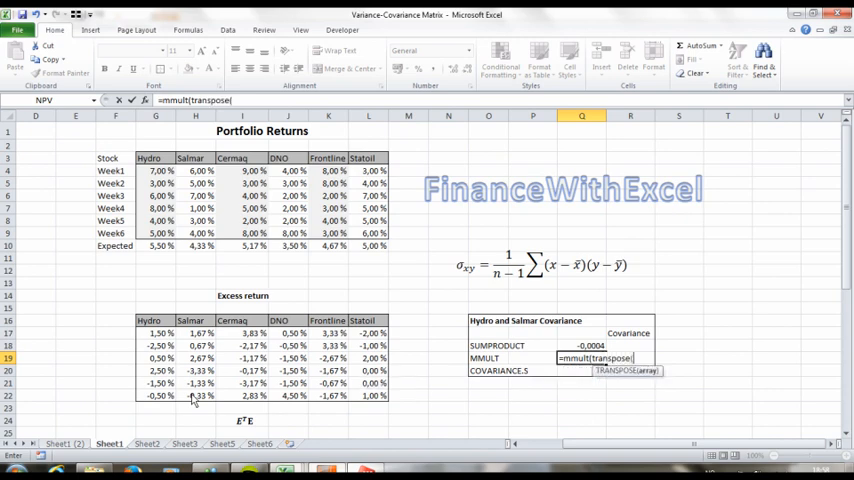
drag(150, 332, 170, 396)
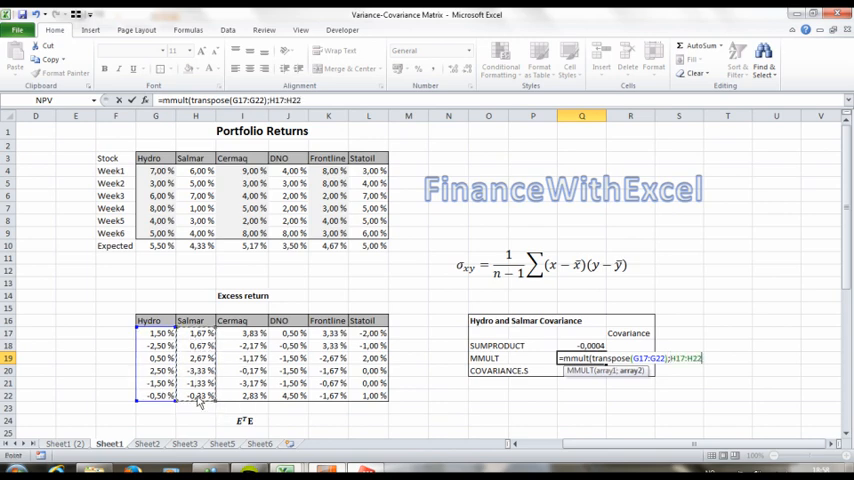
key(Enter)
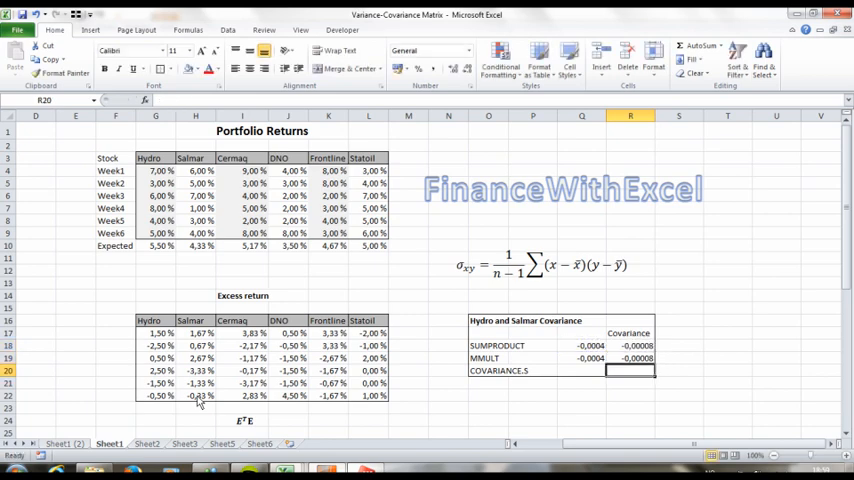
Step: Enter =COVARIANCE.S(G4:G9,H4:H9) on Hydro and Salmar weekly returns, giving -0,00008
text(=cov)
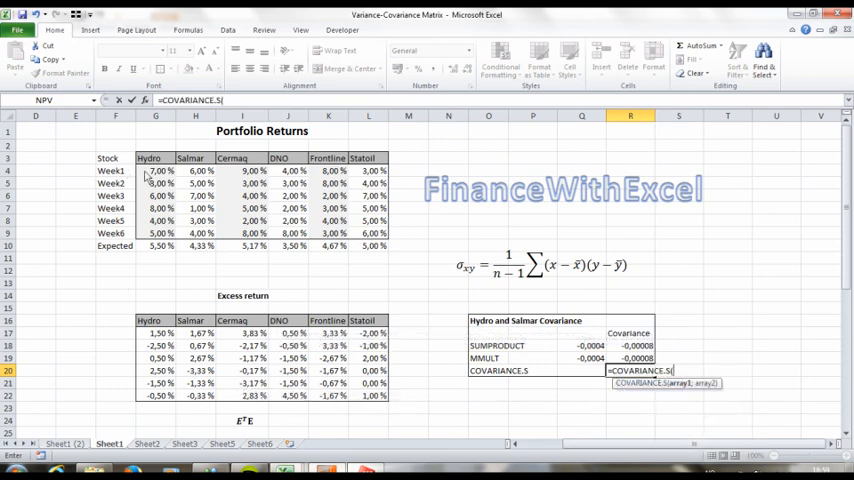
drag(156, 170, 156, 232)
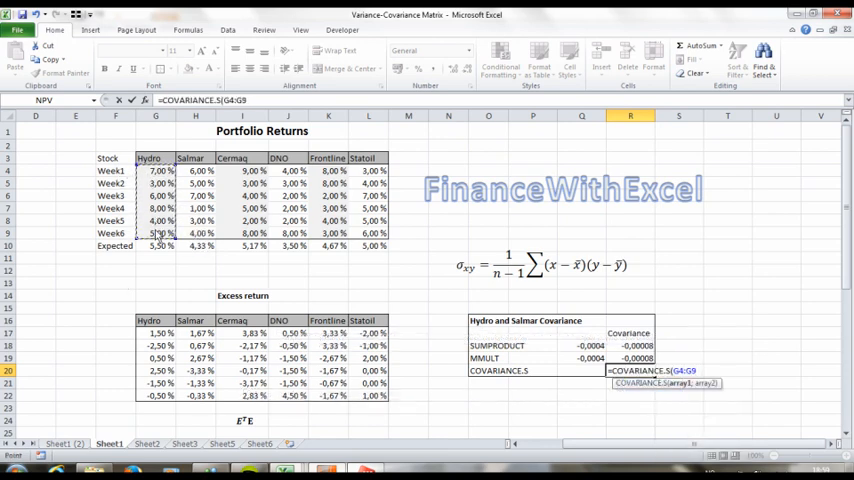
drag(190, 170, 190, 232)
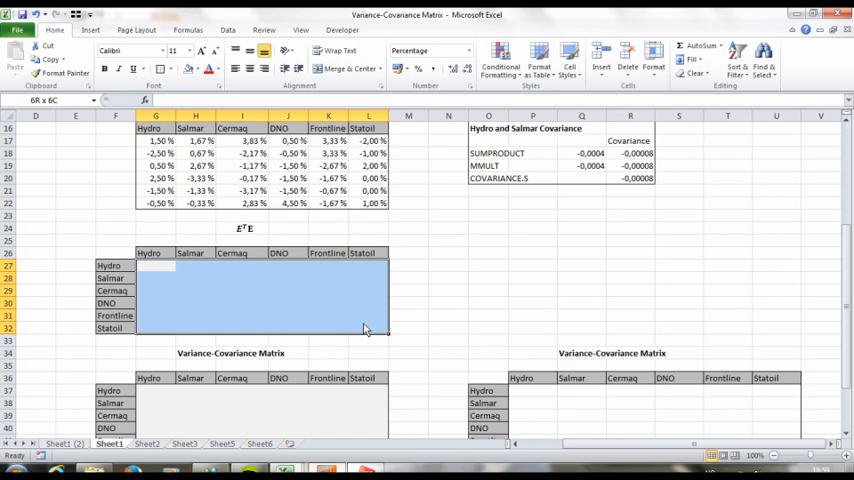
Step: Fill G27:L32 with the array formula =MMULT(TRANSPOSE(G17:L22),G17:L22)
text(=mmult)
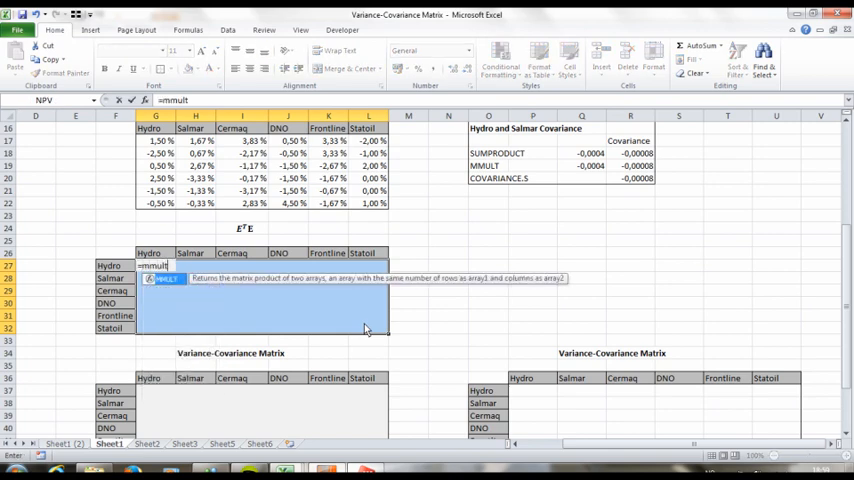
text((transpose()
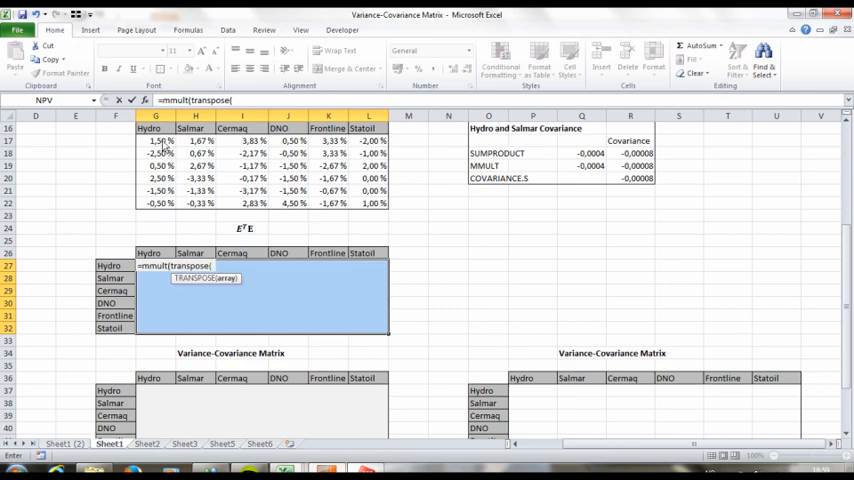
drag(156, 140, 368, 204)
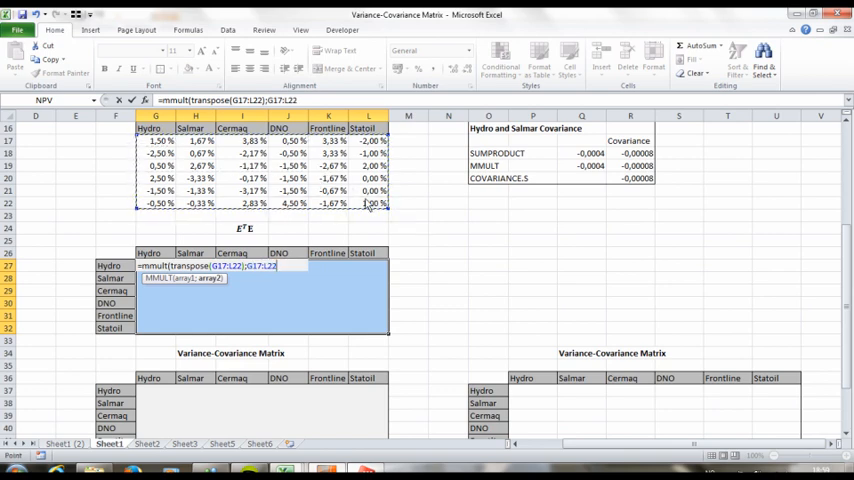
key(Ctrl+Shift+Enter)
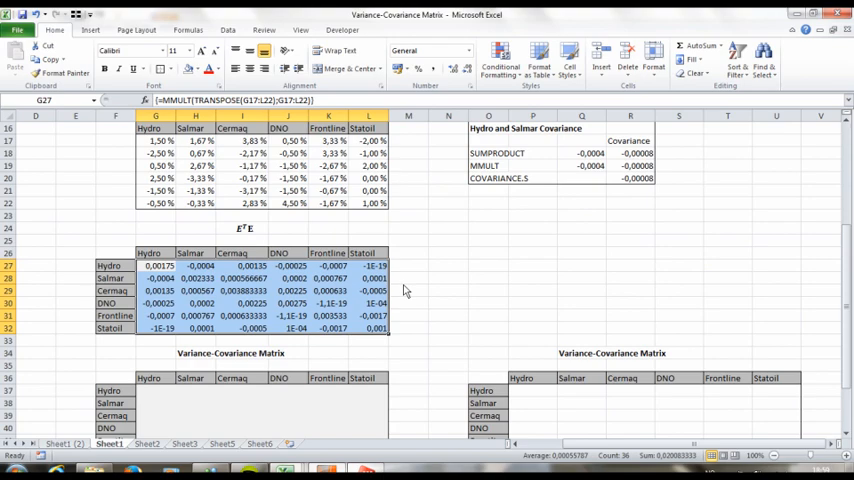
mouse_move(216, 344)
text(=G27:L32/)
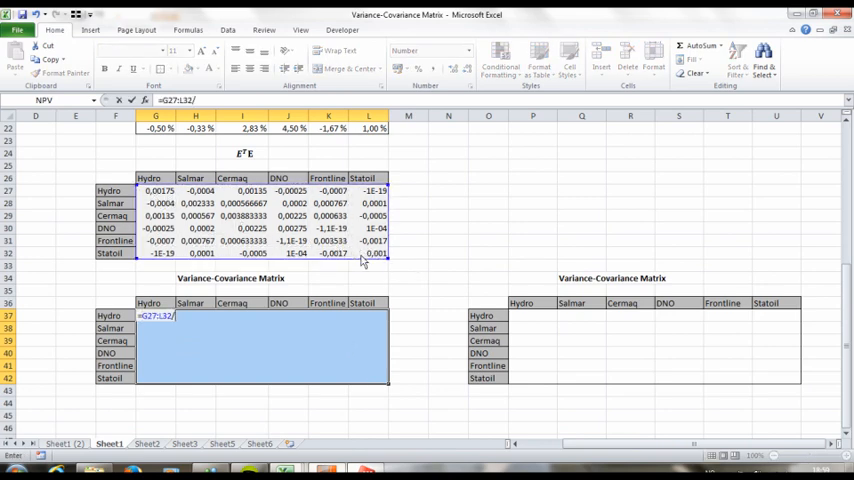
Step: Fill the first Variance-Covariance Matrix with =G27:L32/5
key(Enter)
text(=)
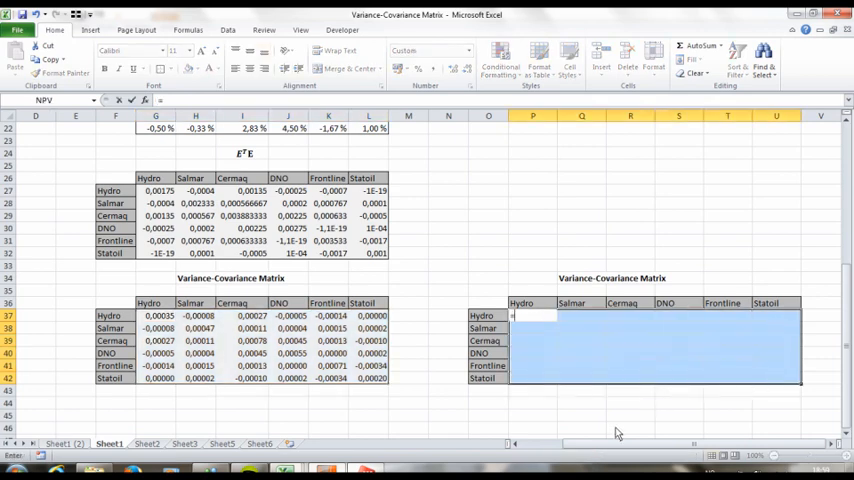
mouse_move(724, 260)
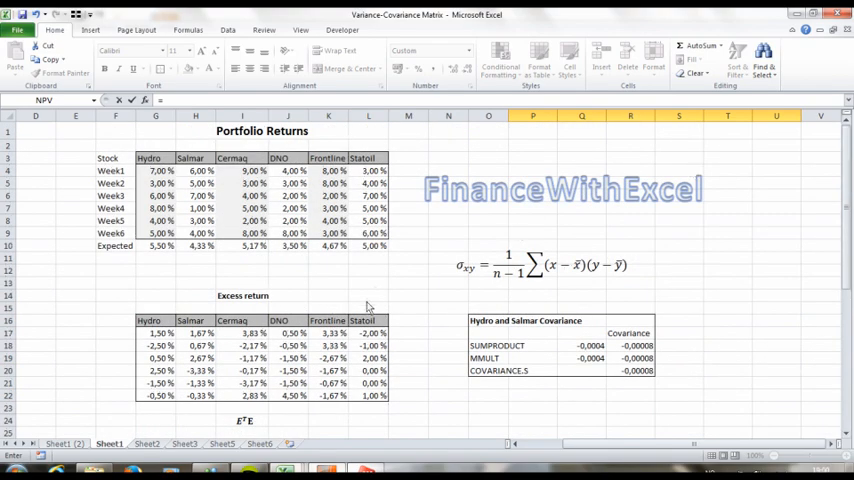
Step: Fill the second matrix with =MMULT(TRANSPOSE(G4:L9-G10:L10),G4:L9-G10:L10)/5
text(mmult(transpose(G4:L9-G10:L10);G4:L9-G10:L10)
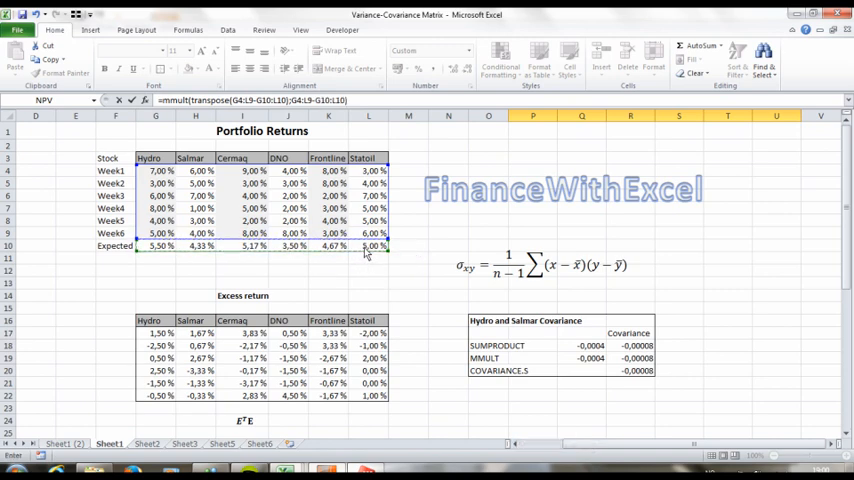
text(/5})
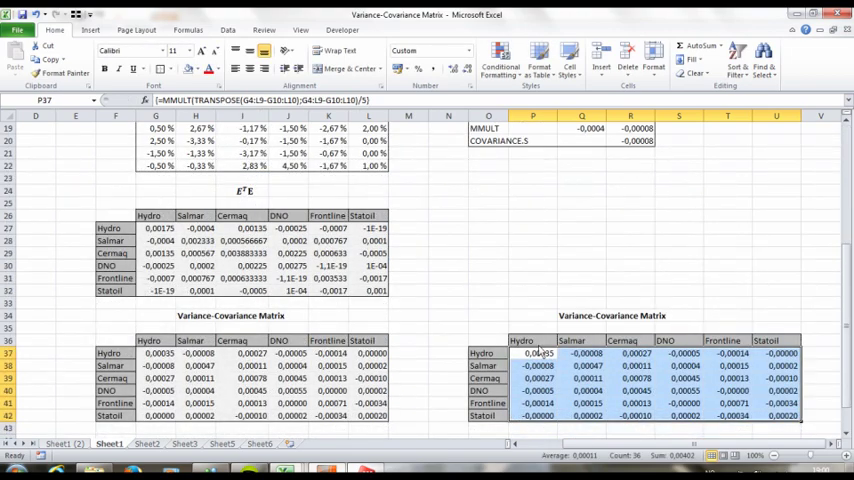
mouse_move(478, 238)
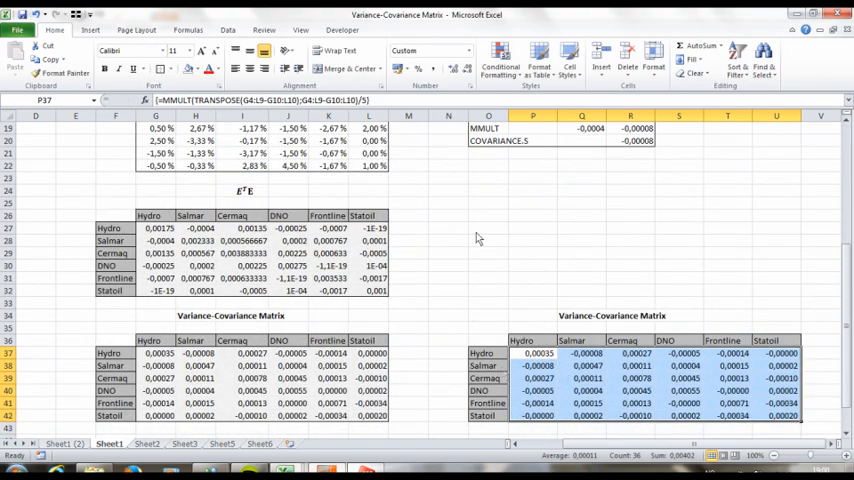